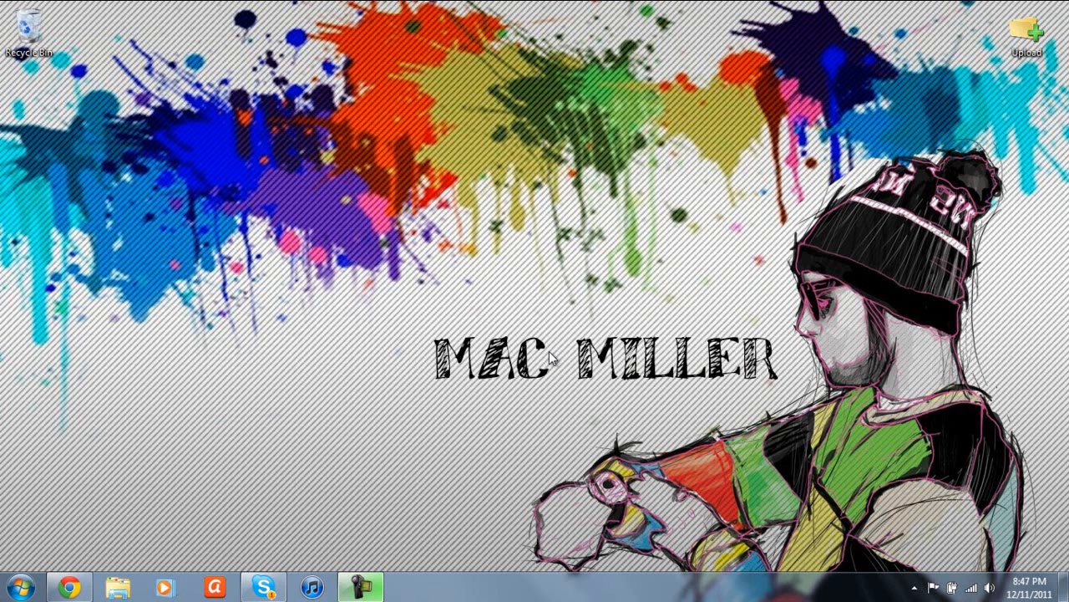
mouse_move(158, 516)
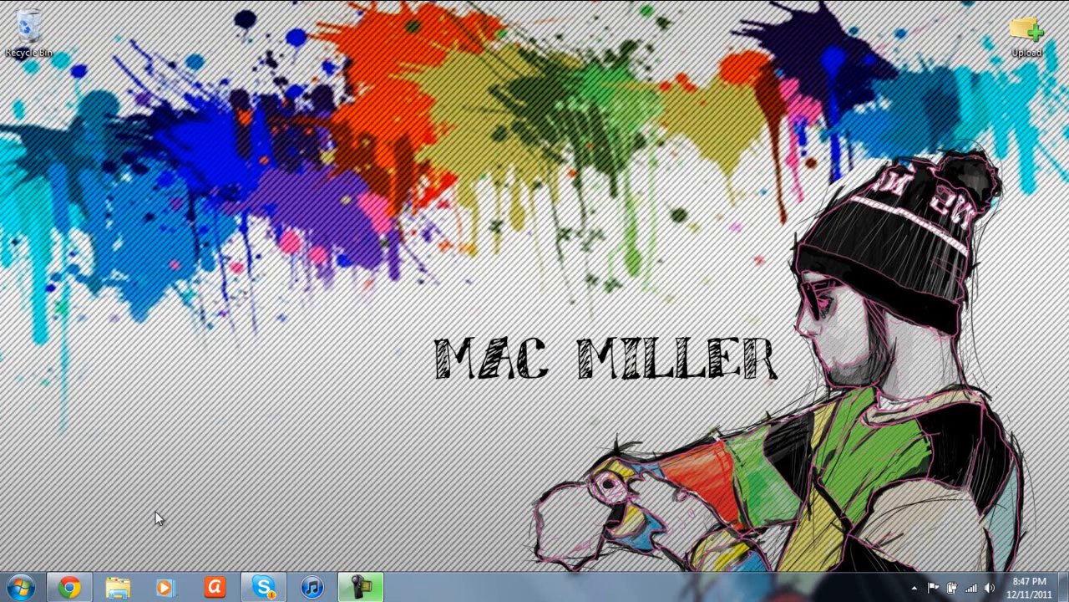
Bring the YouTube window forward and close the banner ad above the subscriptions feed.
left_click(81, 585)
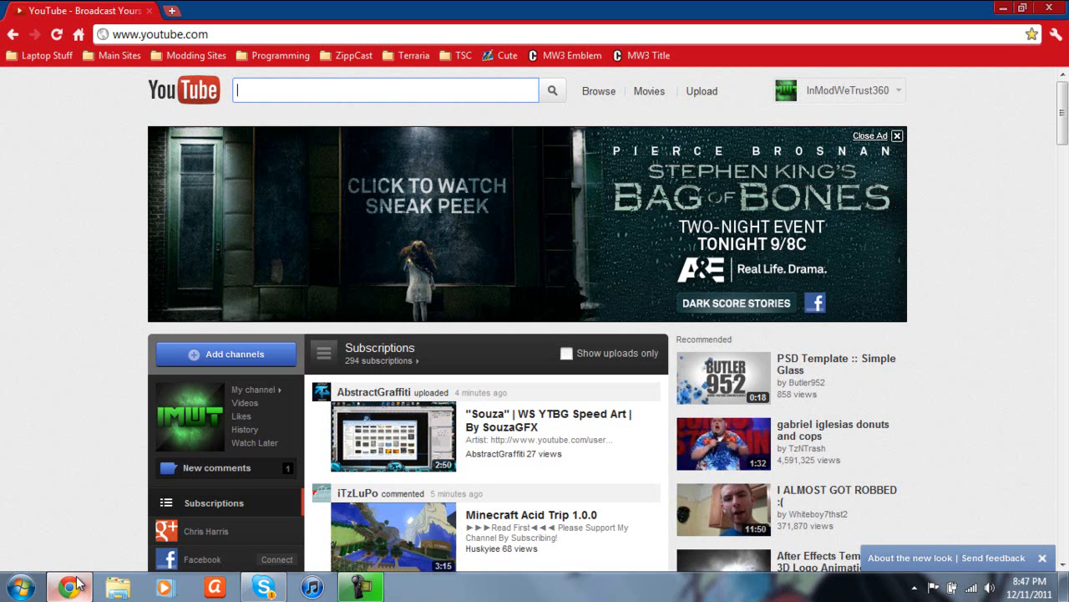
mouse_move(896, 151)
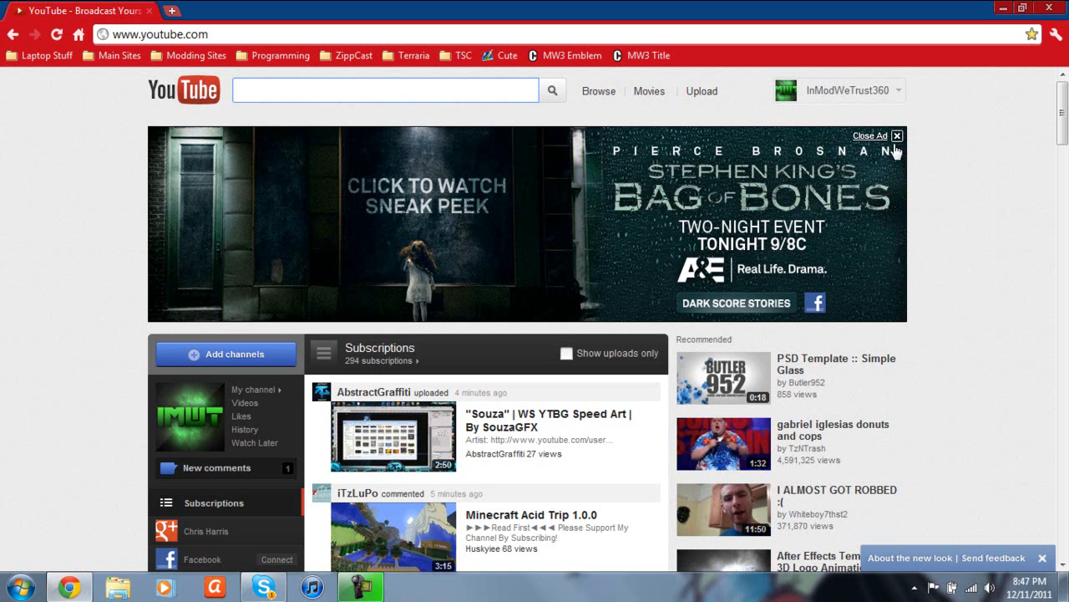
left_click(897, 136)
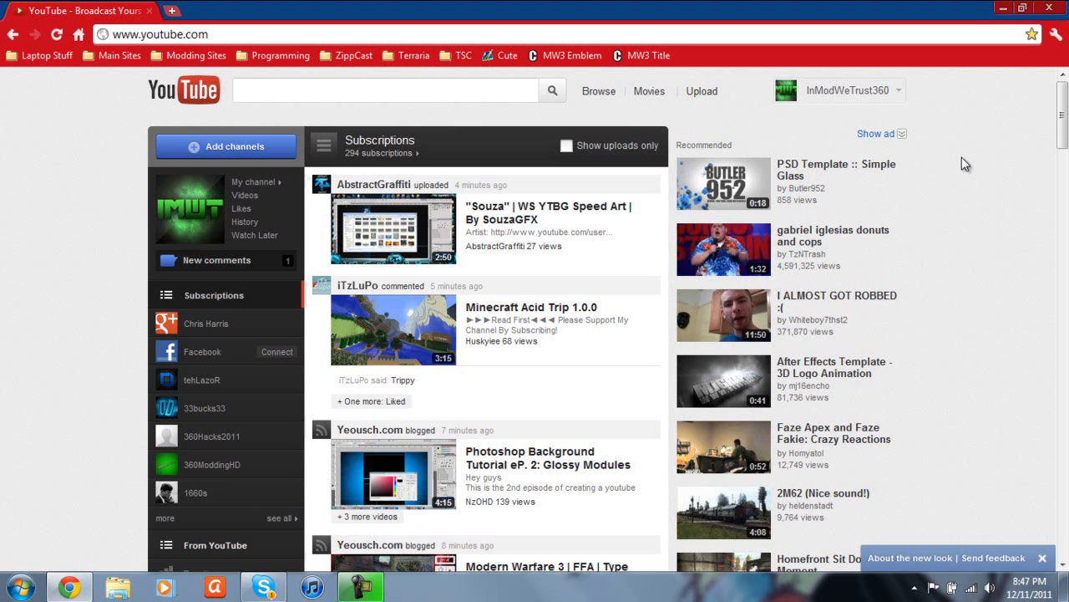
mouse_move(557, 174)
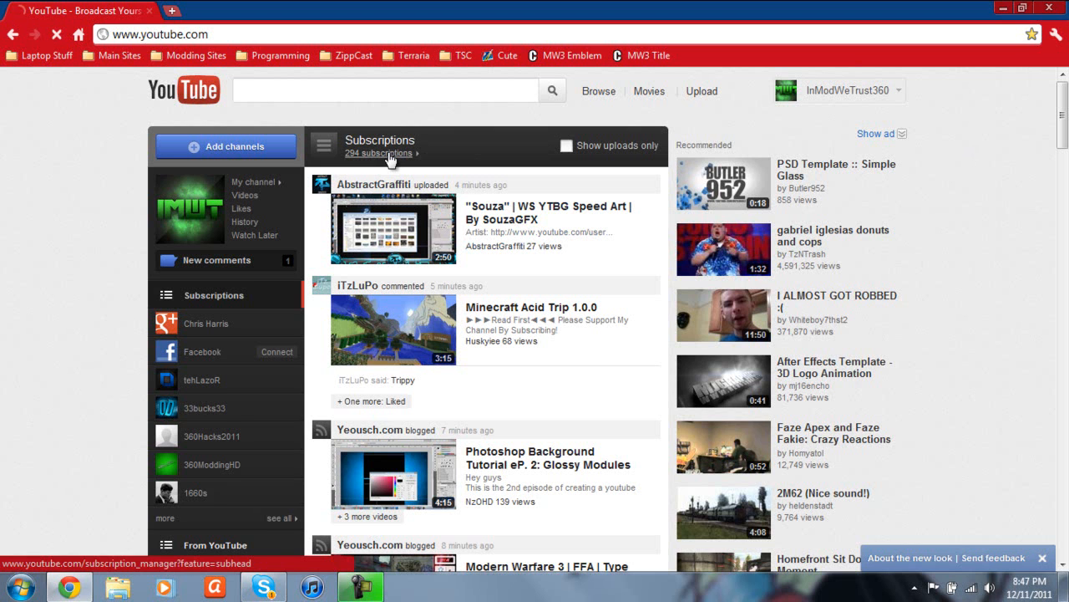
Open the full 294-subscription manager and jump to the iTzLuPo entry via in-page search.
left_click(378, 153)
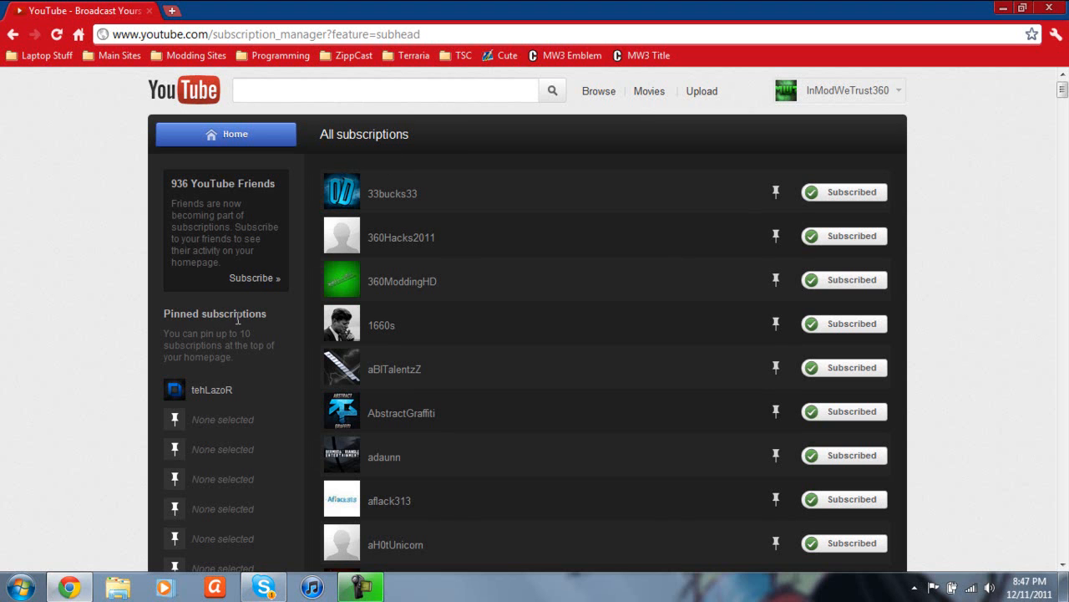
mouse_move(877, 294)
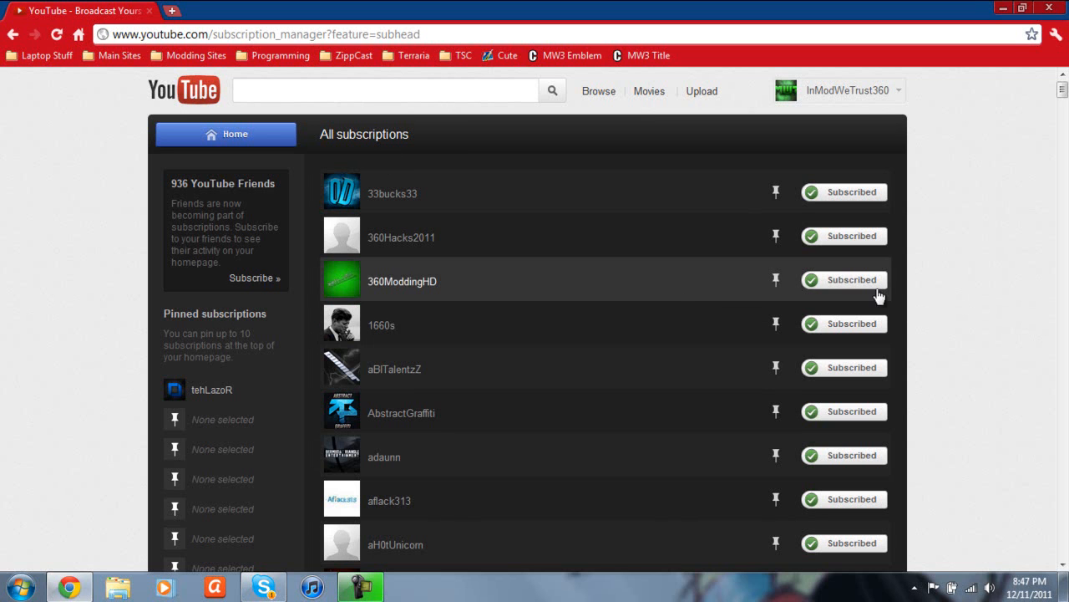
mouse_move(948, 300)
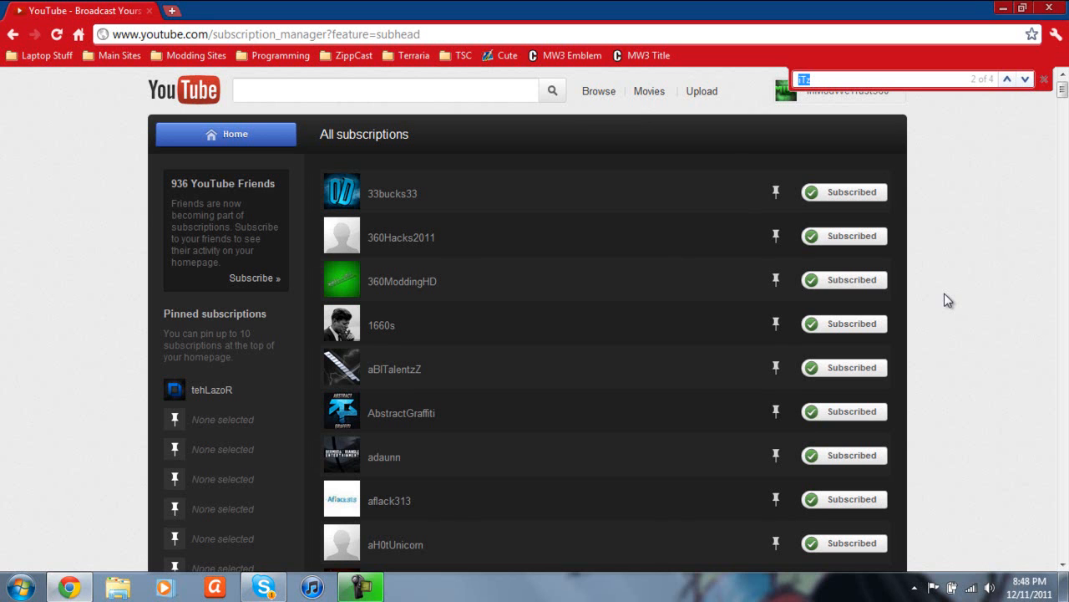
mouse_move(974, 259)
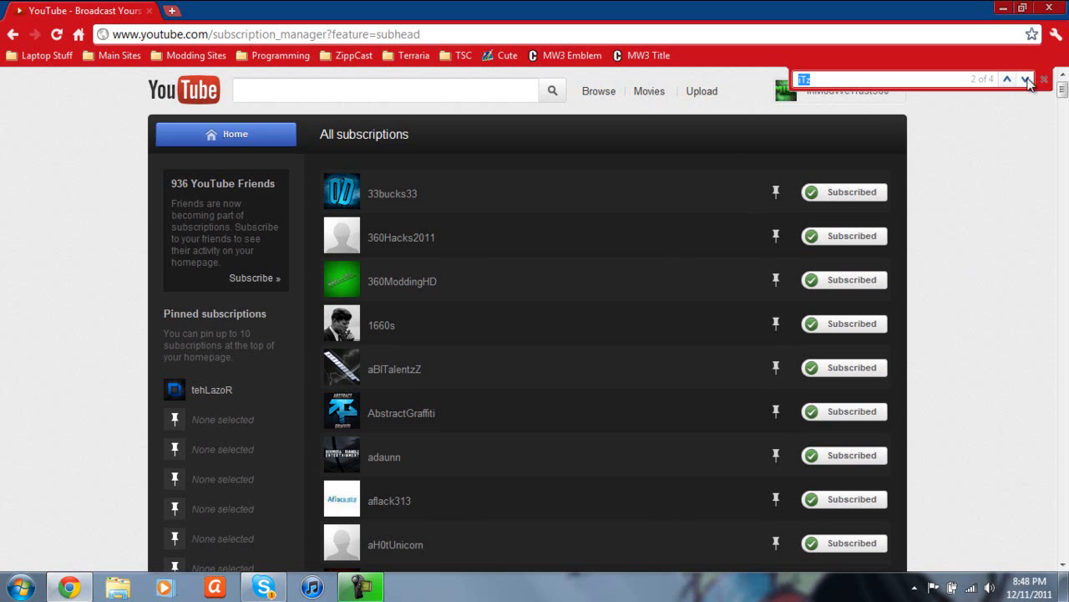
left_click(1024, 79)
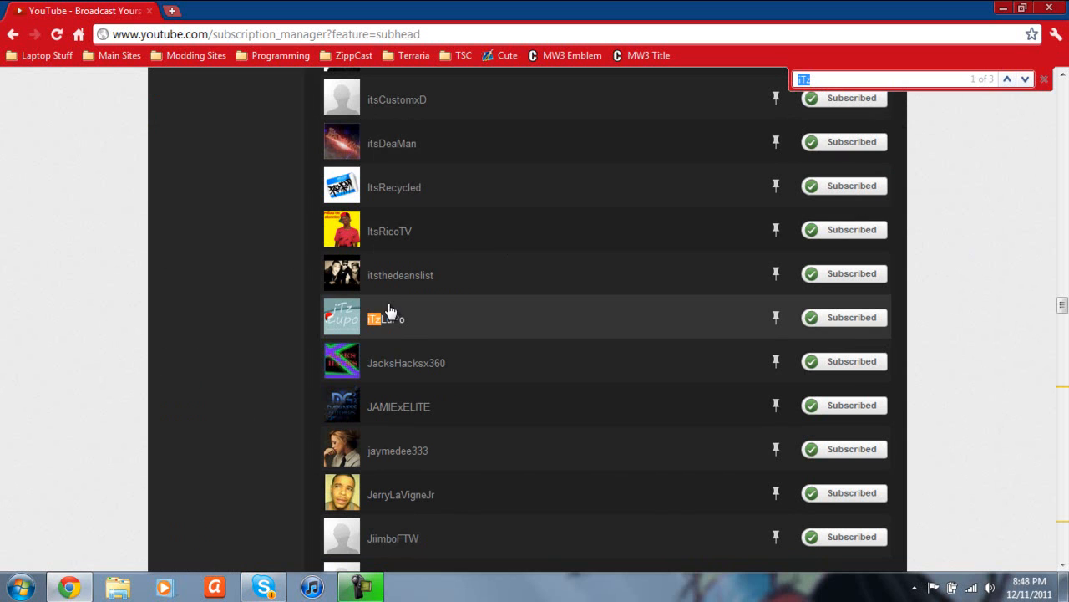
mouse_move(775, 318)
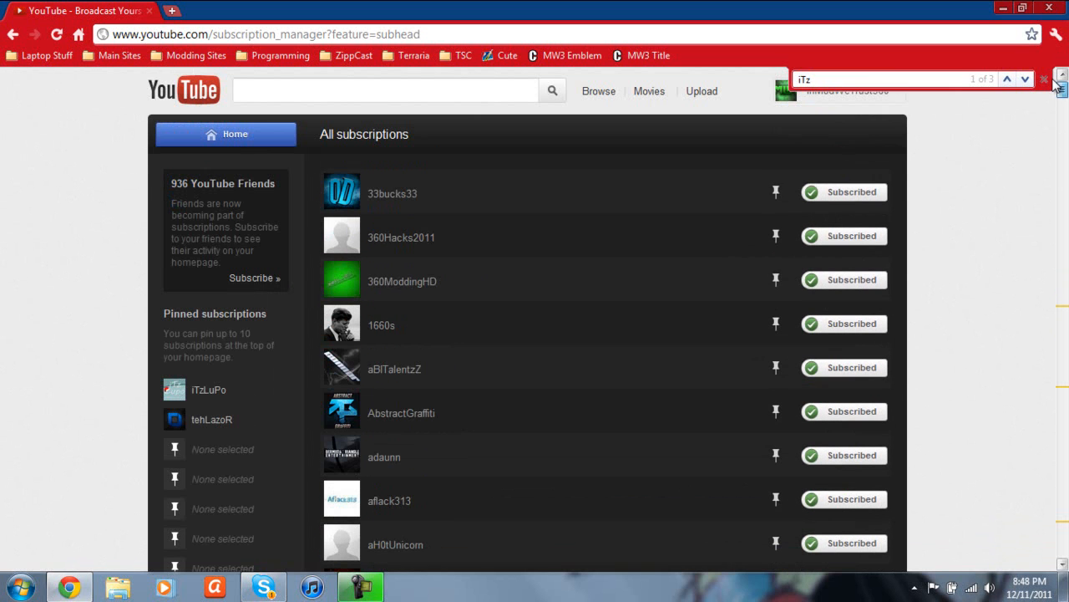
mouse_move(567, 264)
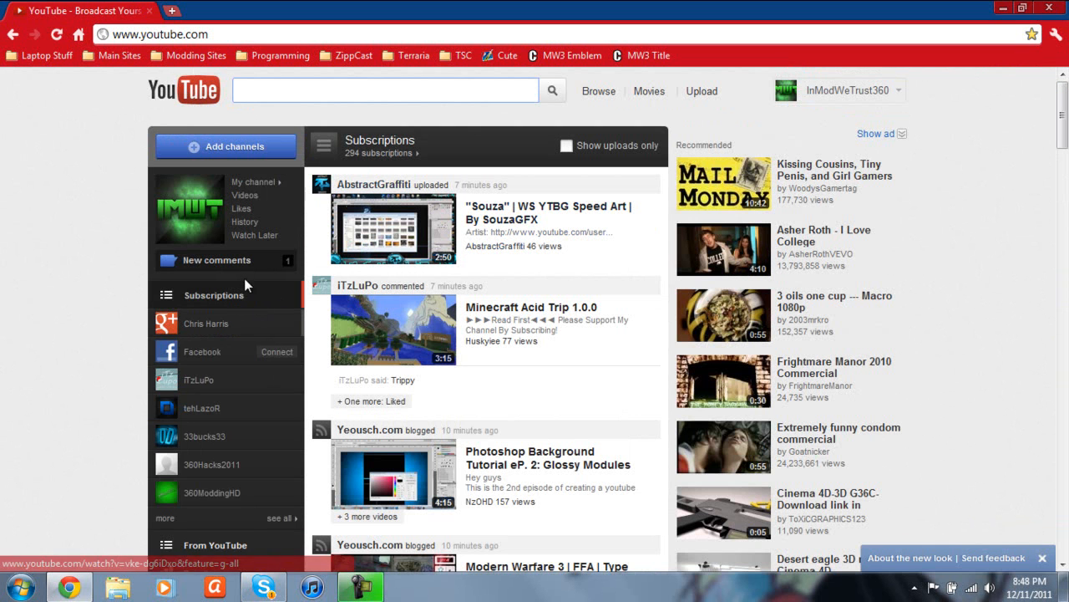
Open iTzLuPo's feed from the sidebar and apply the 'Uploads only' filter.
left_click(199, 380)
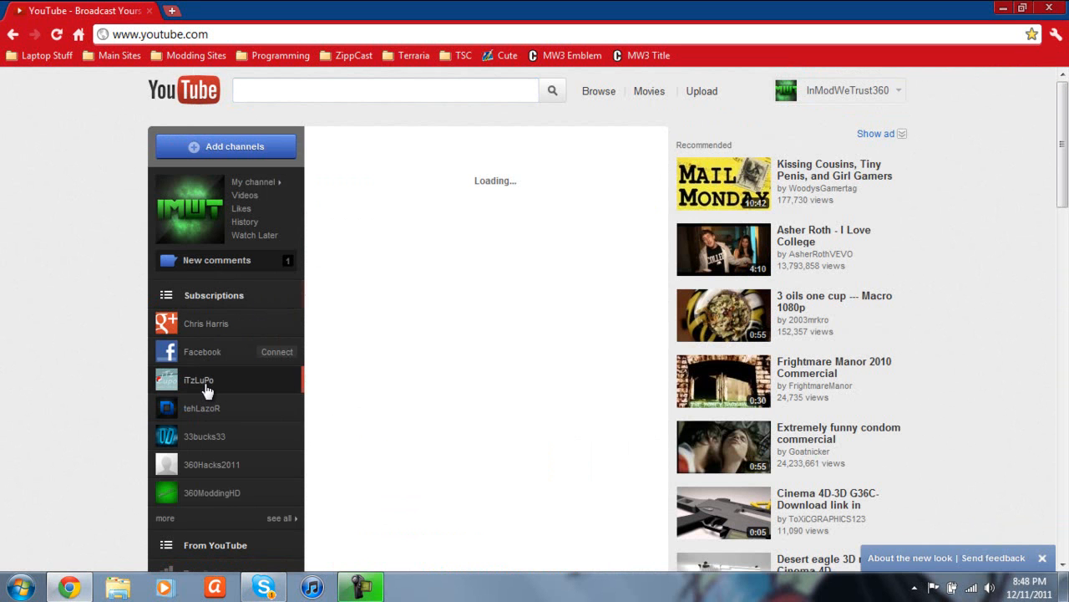
left_click(199, 380)
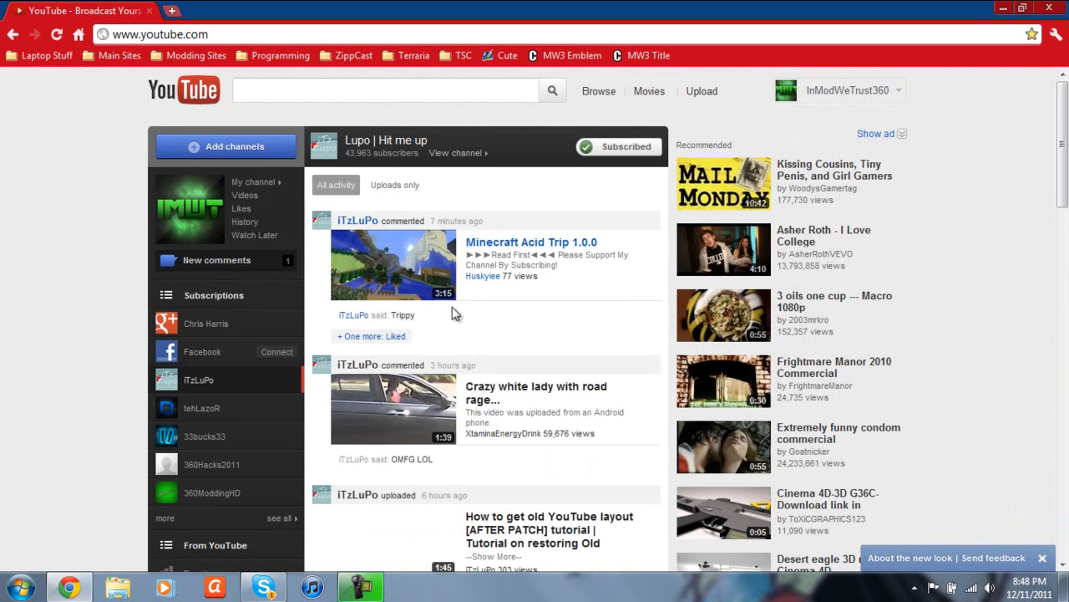
mouse_move(497, 393)
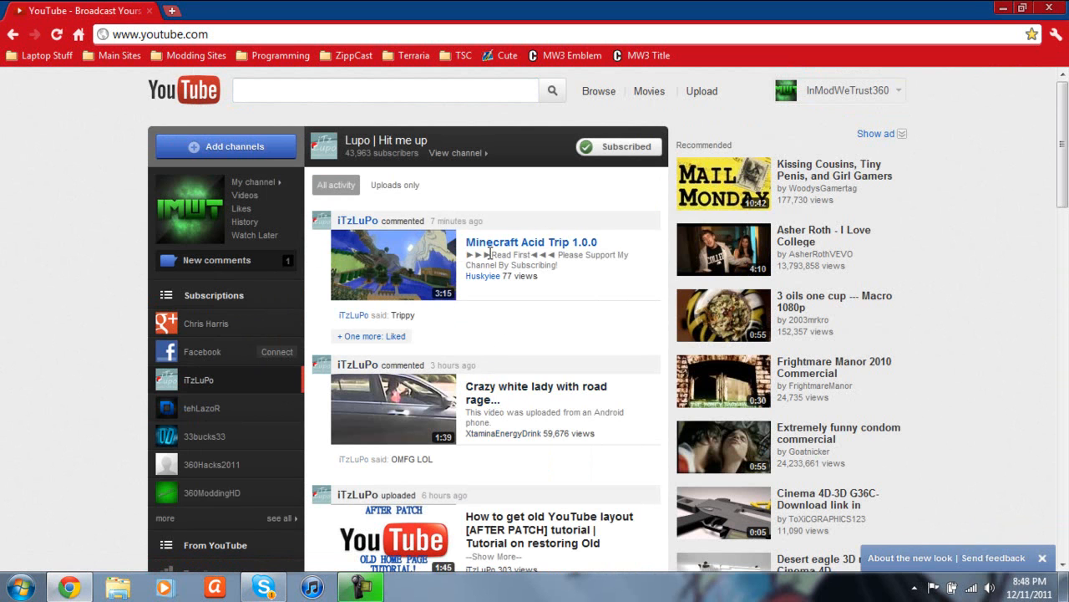
left_click(394, 184)
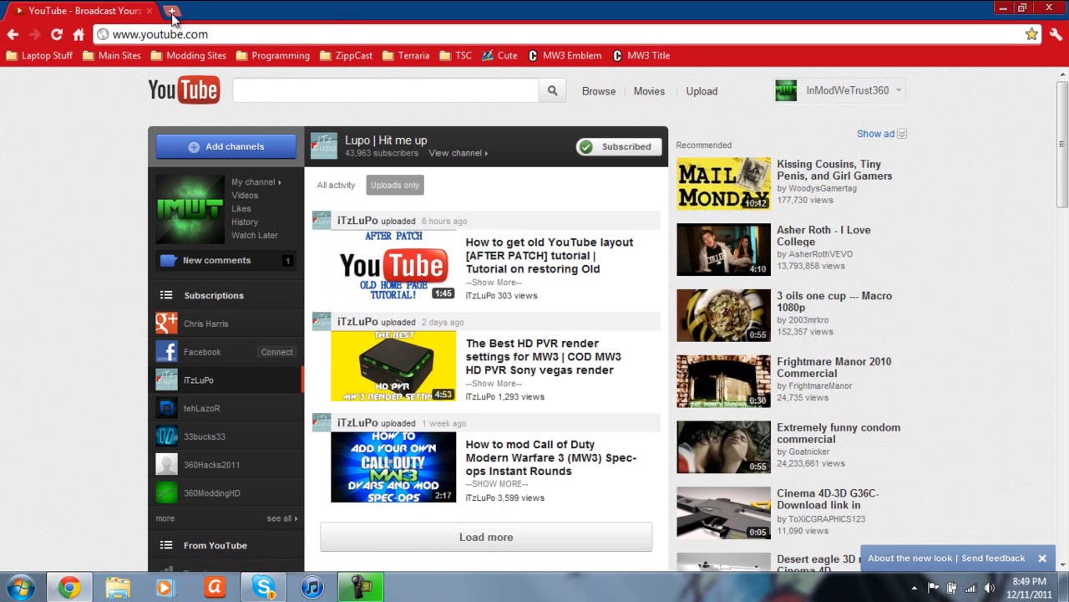
Load userscripts.org script 120098 in a new tab, view its source, and start installing.
left_click(172, 11)
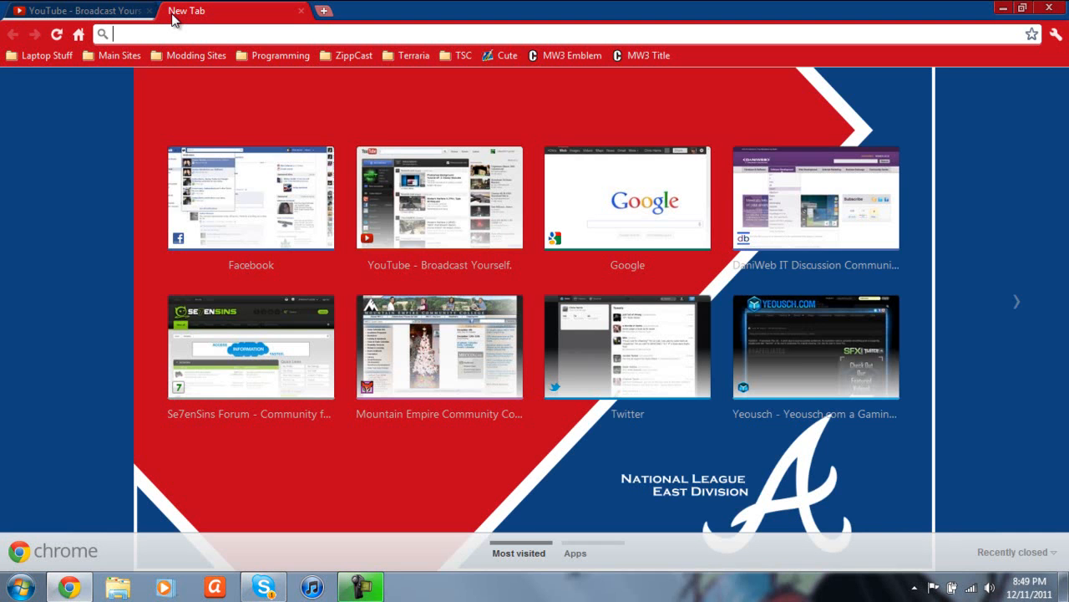
type("http://userscripts.org/scripts/show/120098")
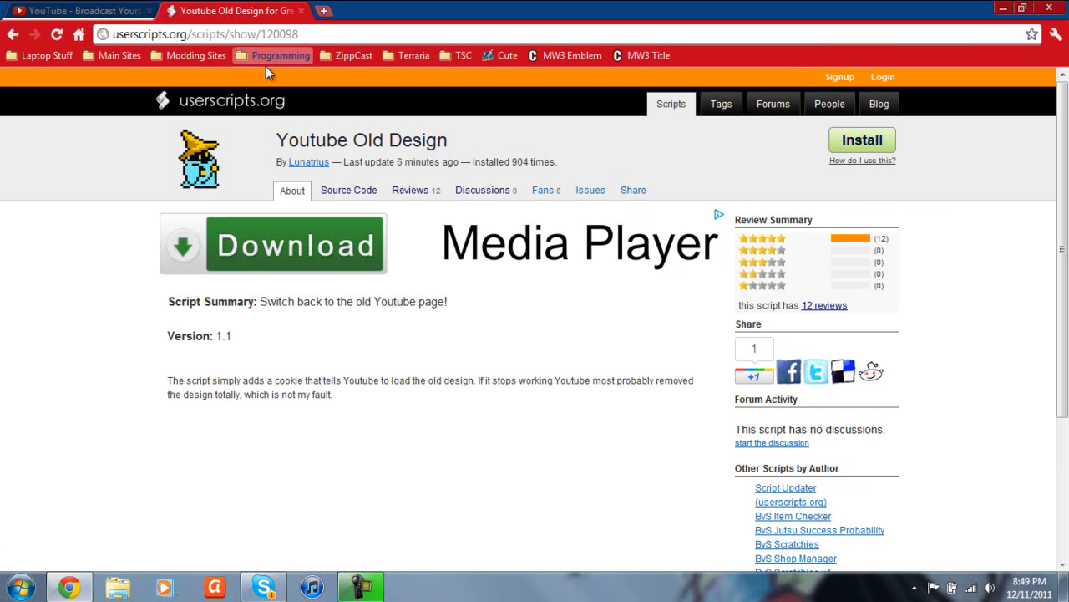
left_click(349, 190)
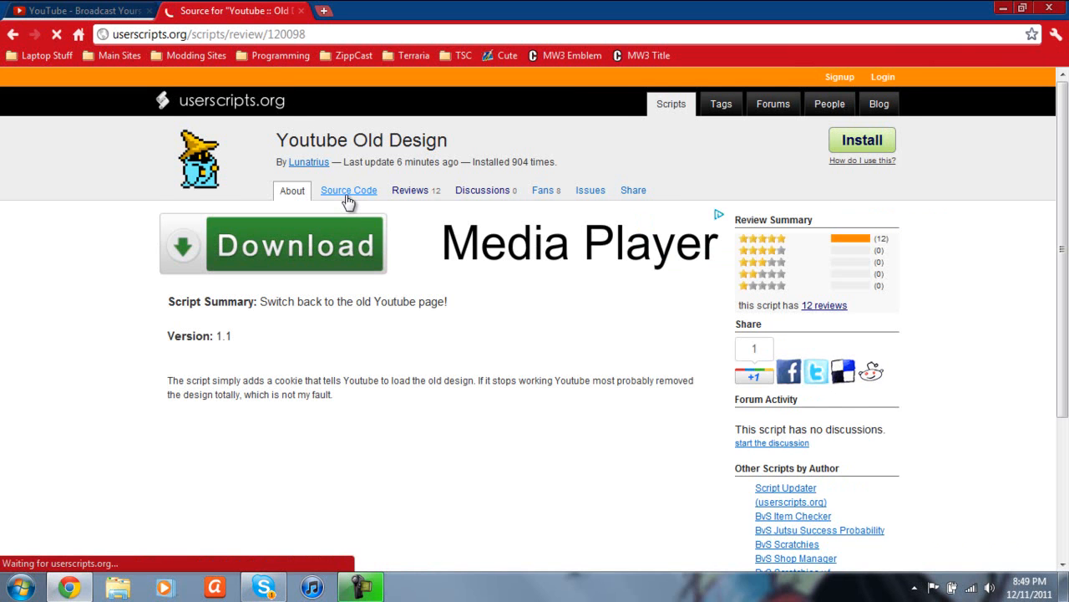
left_click(349, 190)
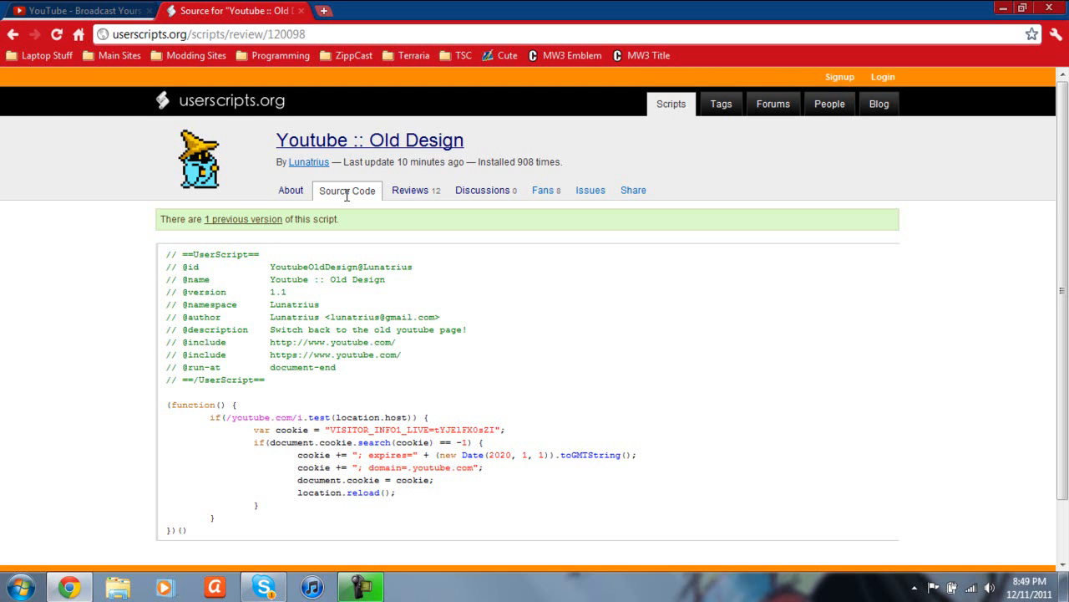
left_click(291, 189)
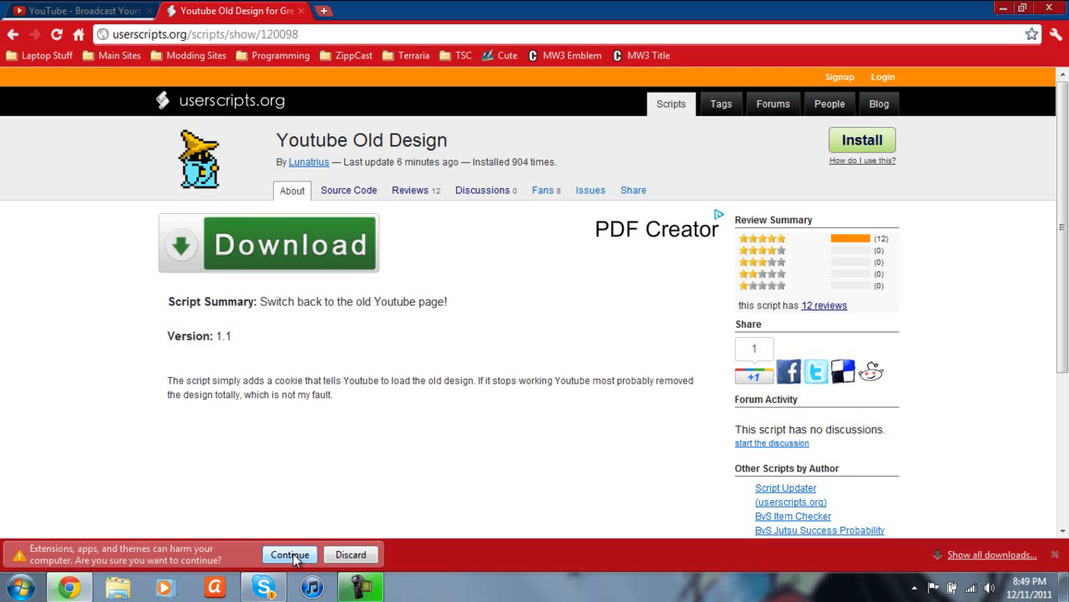
Keep the script download and confirm installing Youtube :: Old Design.
left_click(290, 554)
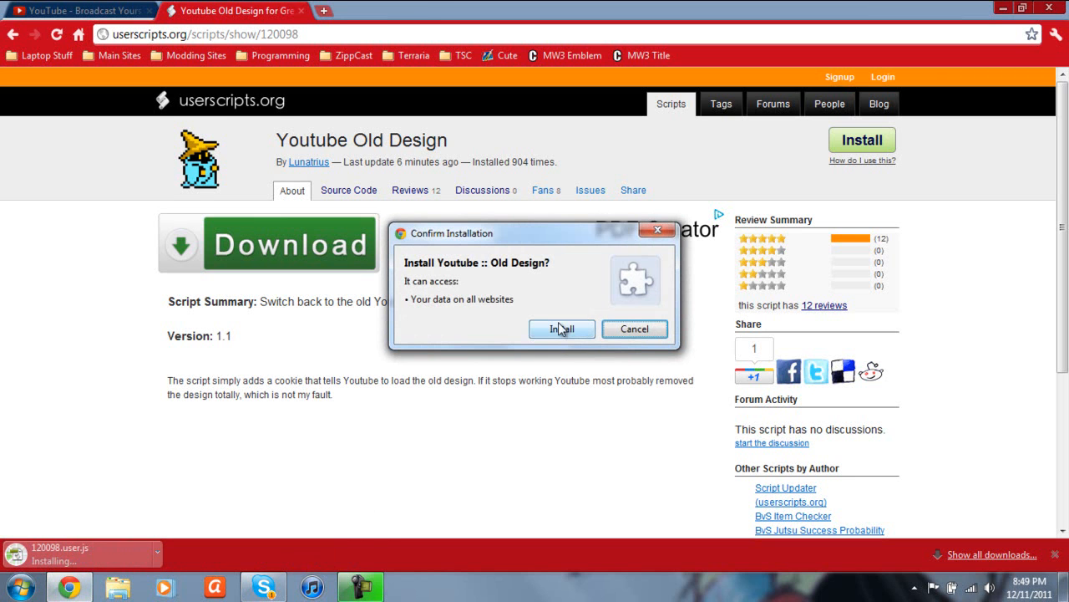
left_click(561, 328)
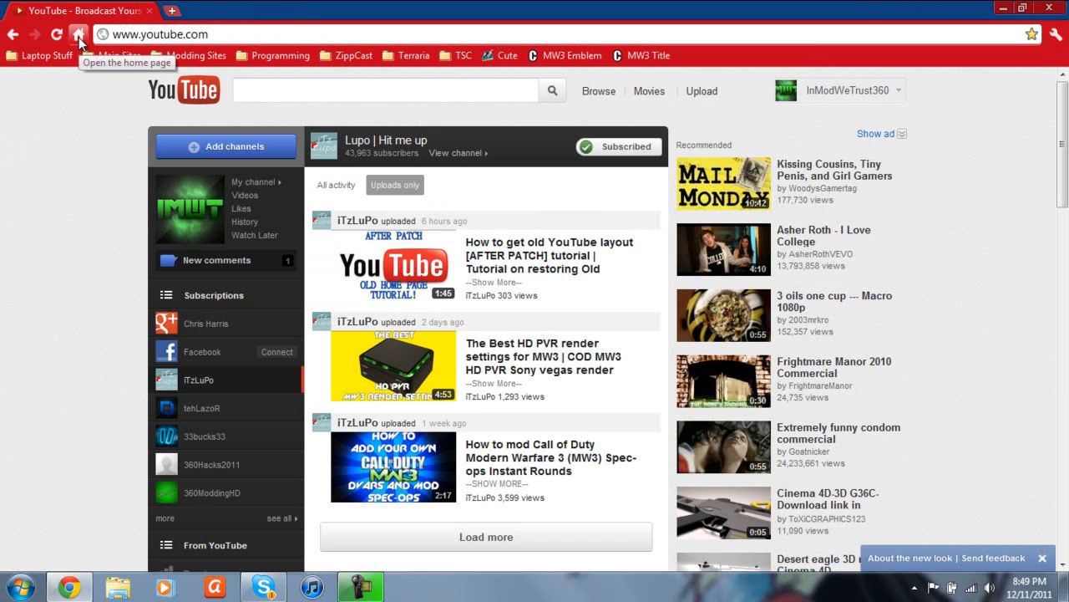
Reload YouTube in the old design, view the subscriptions-only feed, then return to the homepage.
left_click(79, 34)
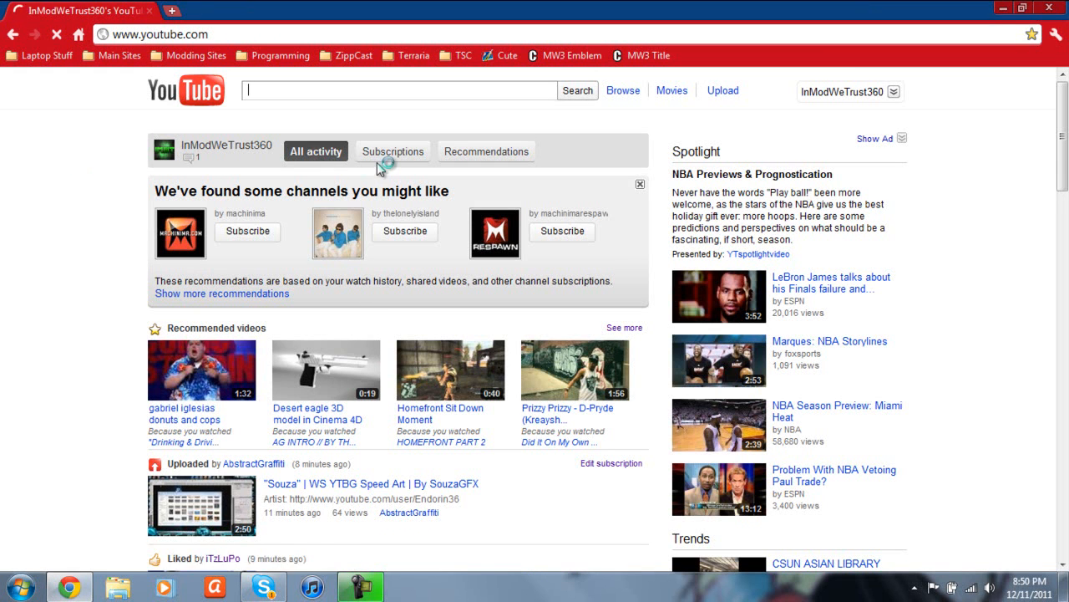
left_click(390, 152)
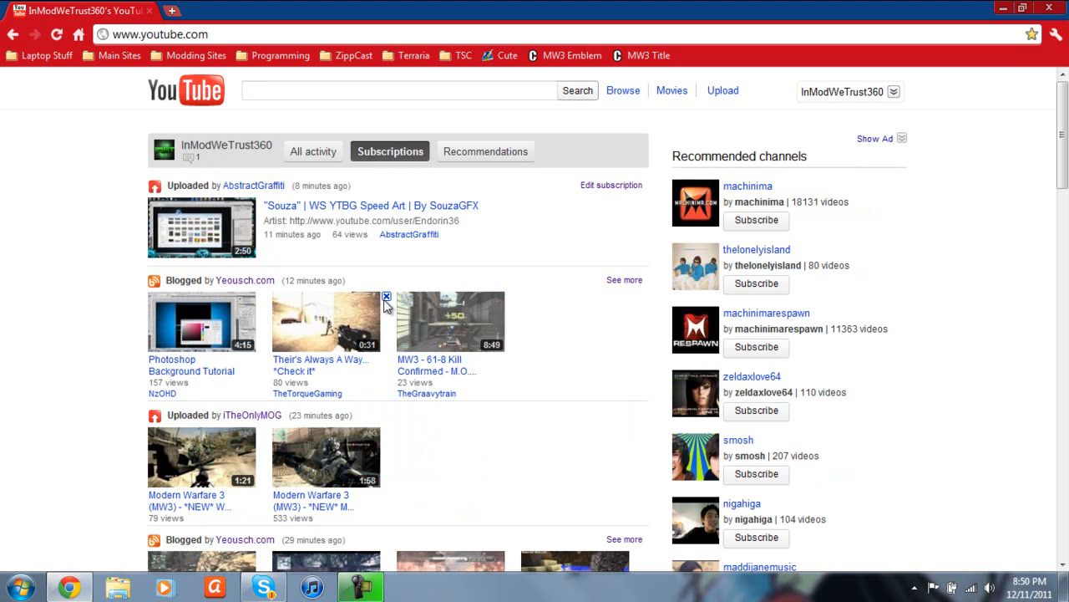
mouse_move(74, 236)
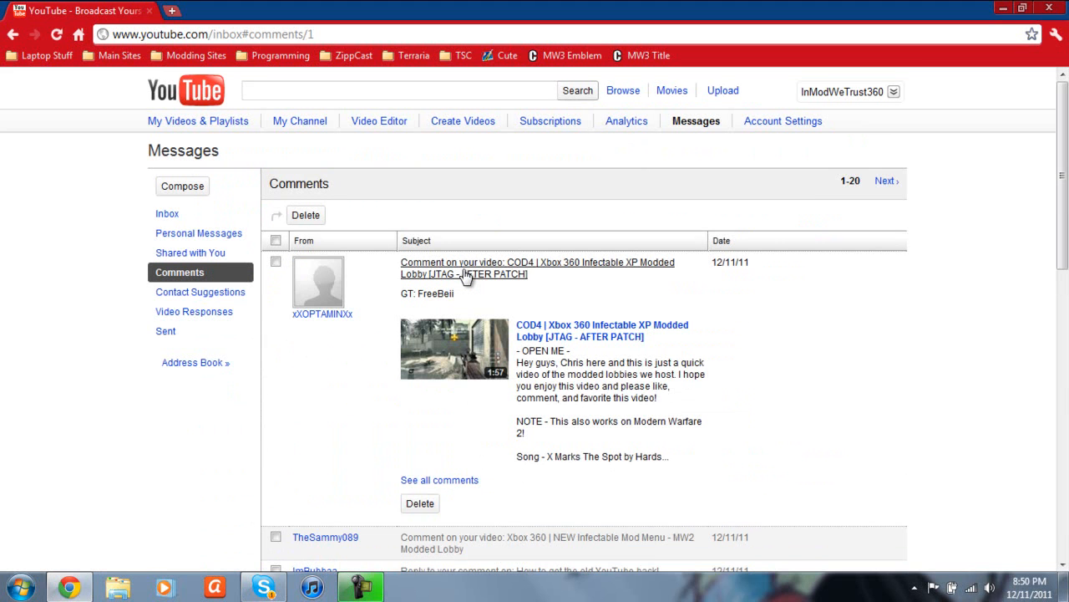
mouse_move(326, 330)
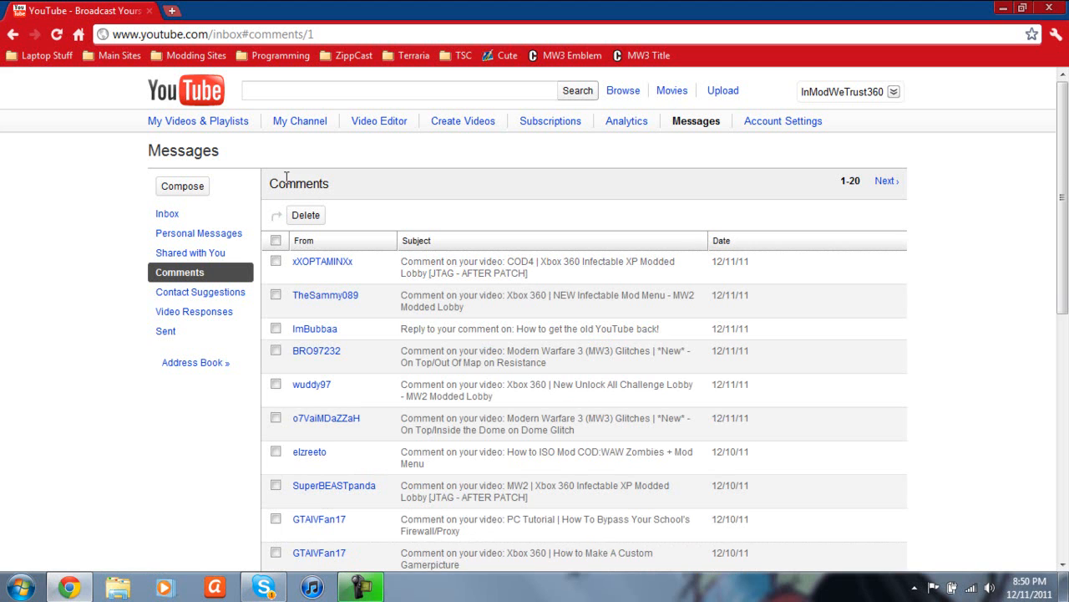
left_click(537, 267)
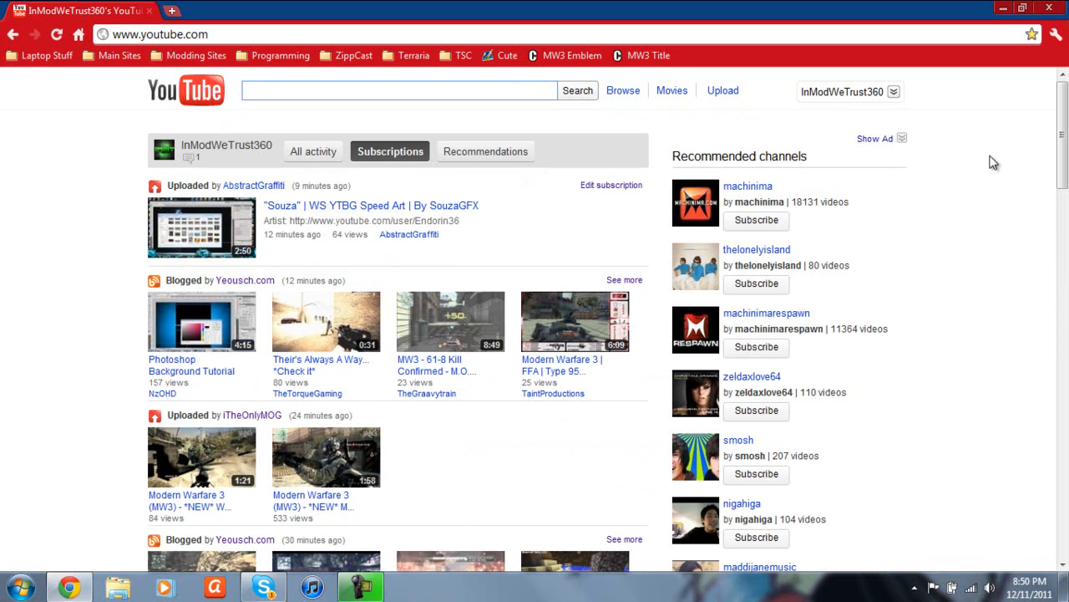
Remove the Youtube :: Old Design extension from Chrome, then return to the YouTube tab.
left_click(1056, 33)
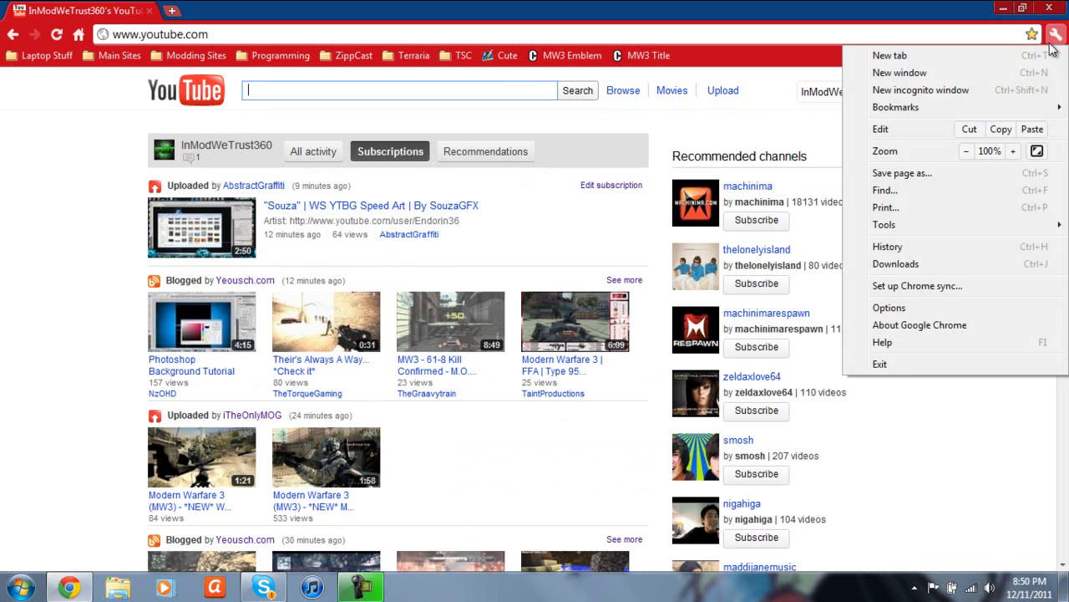
mouse_move(896, 238)
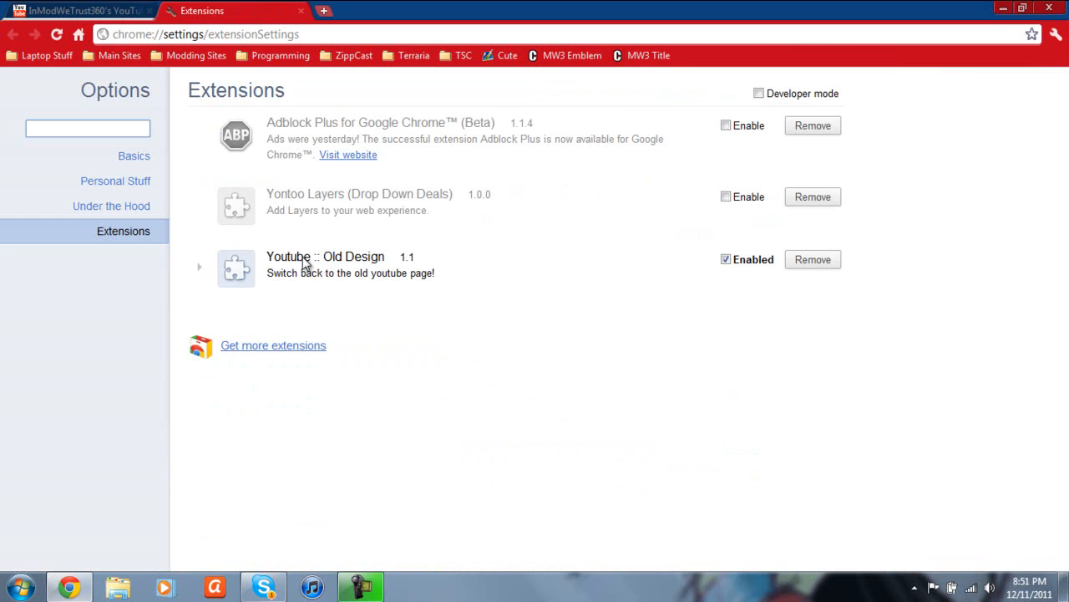
left_click(812, 259)
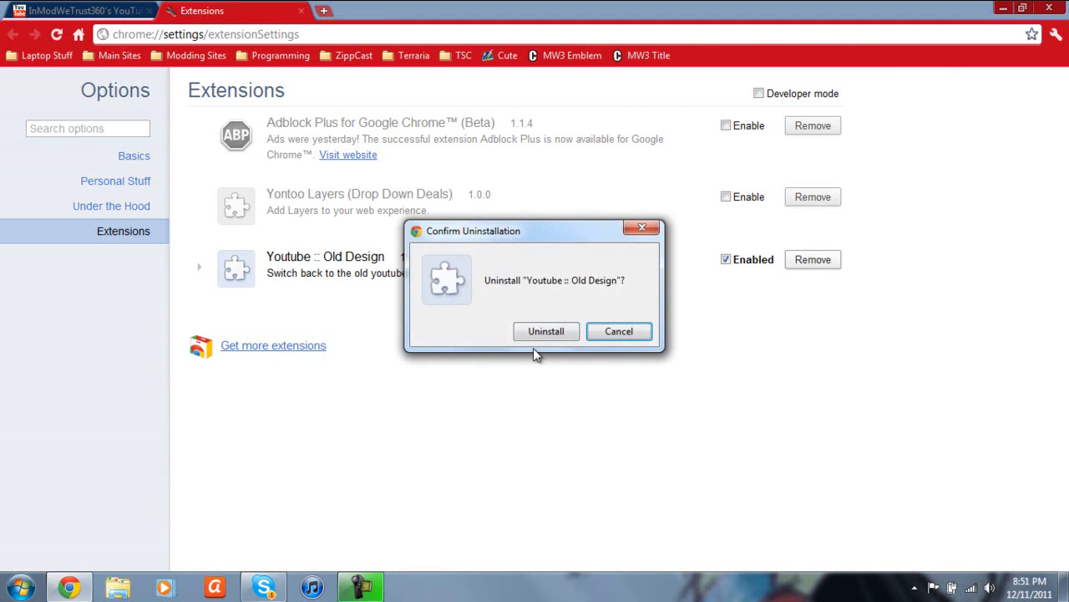
left_click(545, 331)
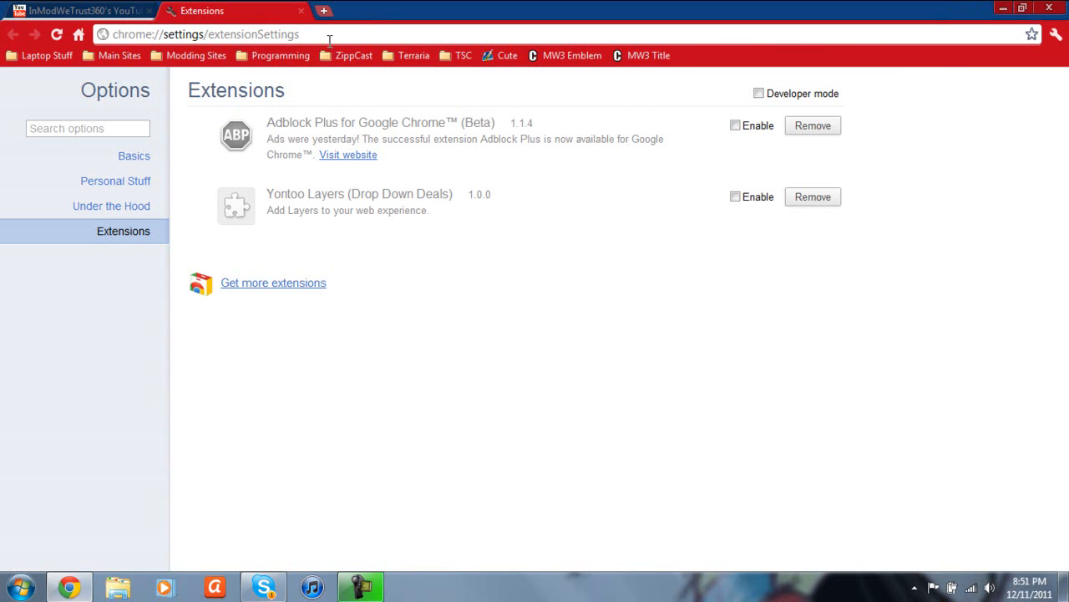
left_click(79, 10)
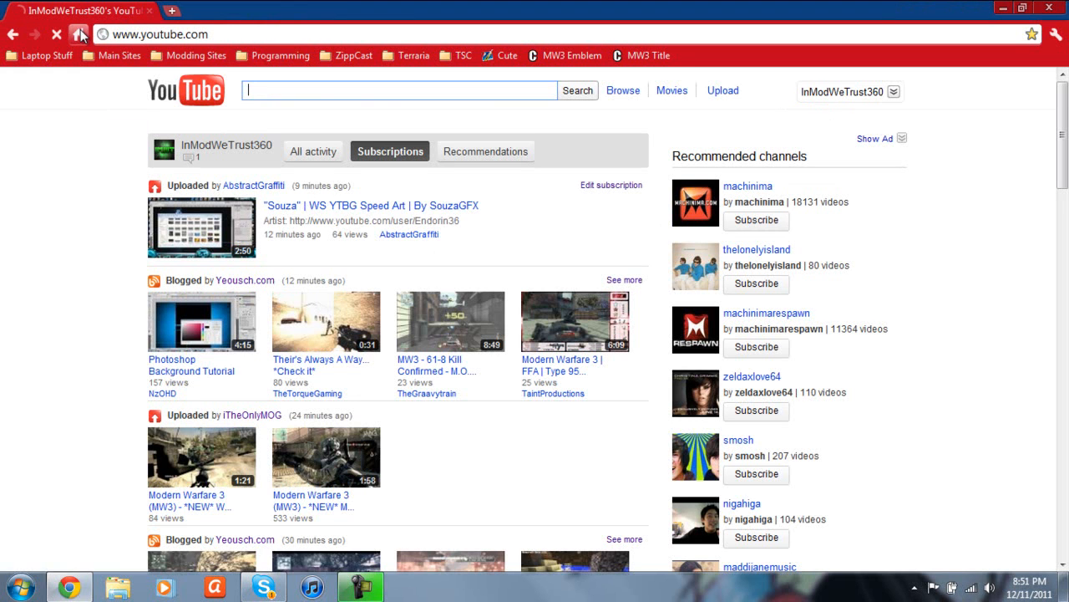
Reload YouTube twice to check the layout, then clear browsing data from Under the Hood settings.
left_click(398, 89)
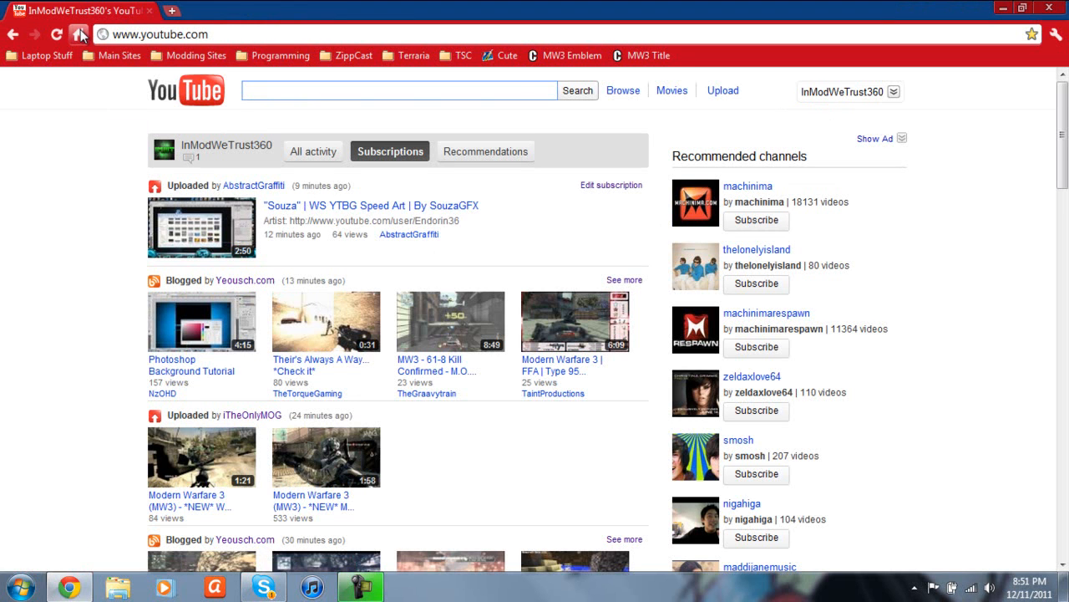
left_click(79, 35)
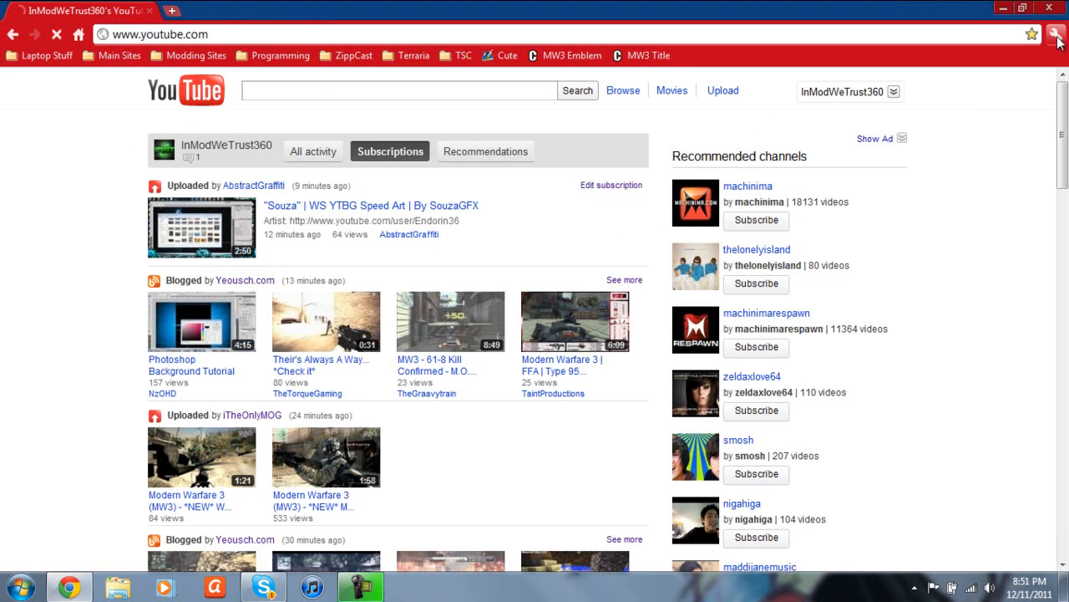
left_click(1059, 35)
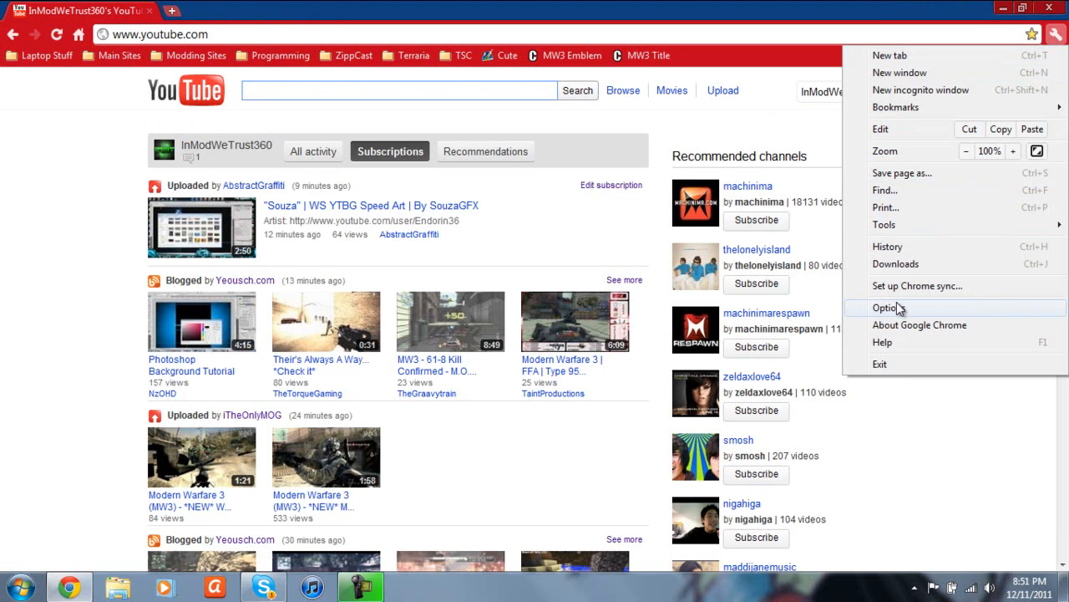
left_click(889, 307)
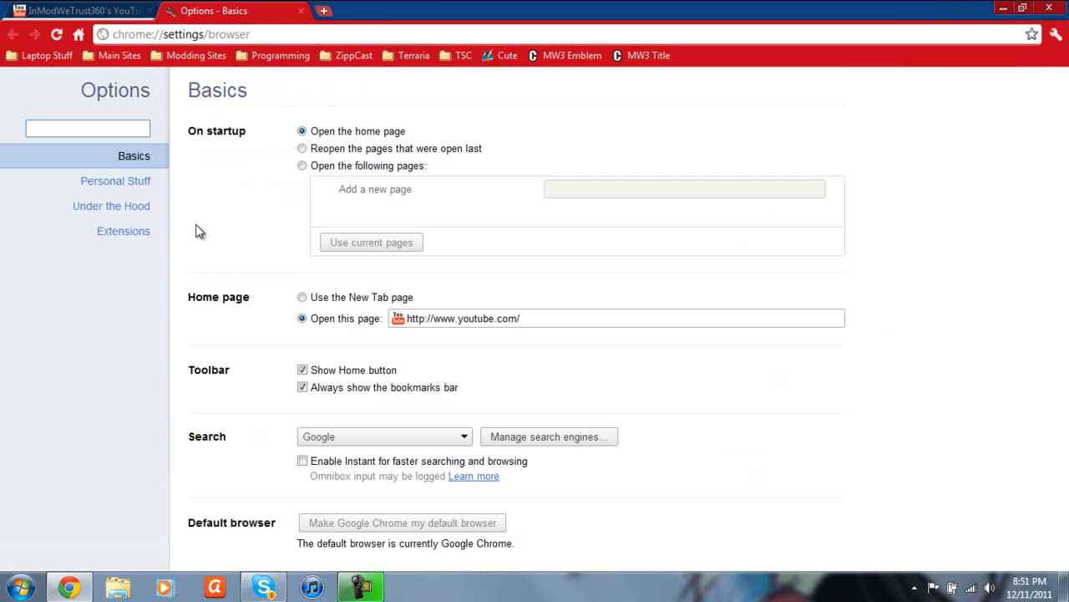
left_click(111, 206)
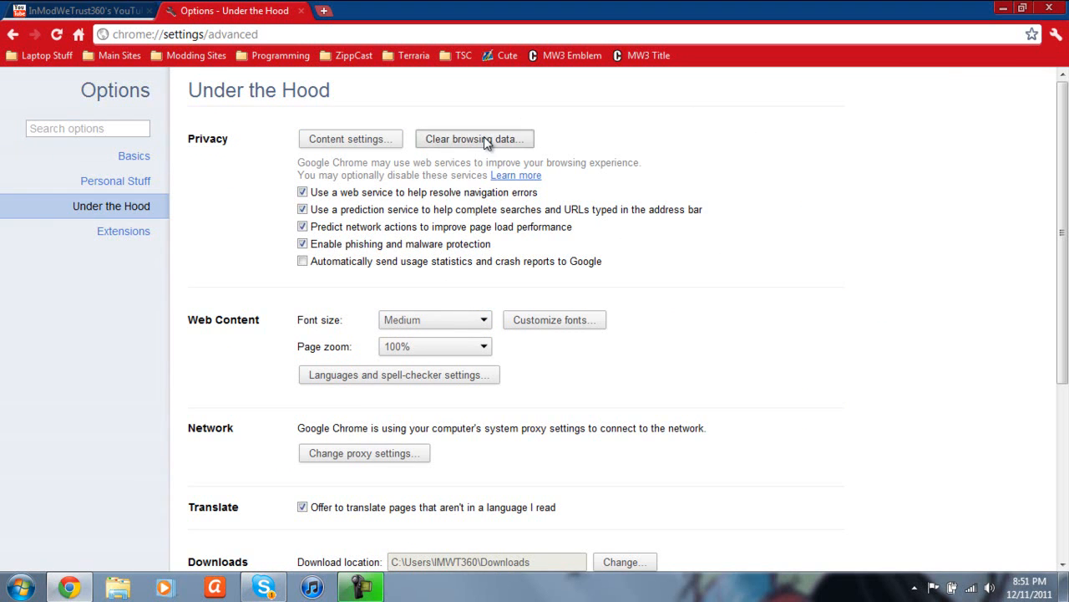
left_click(474, 139)
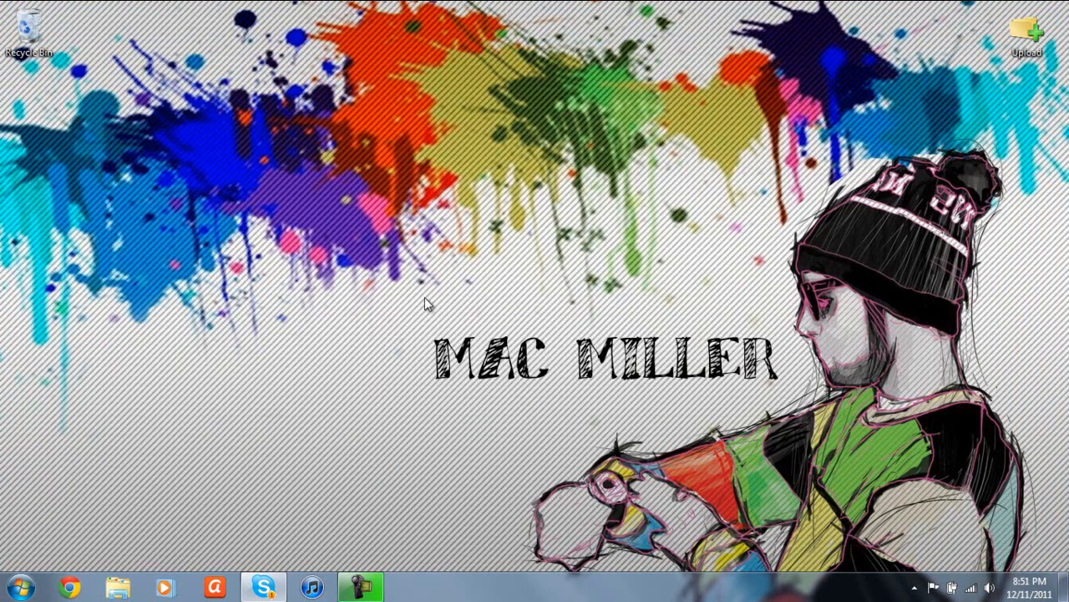
Relaunch Chrome from the taskbar icon, reopening YouTube's signed-out homepage.
left_click(67, 586)
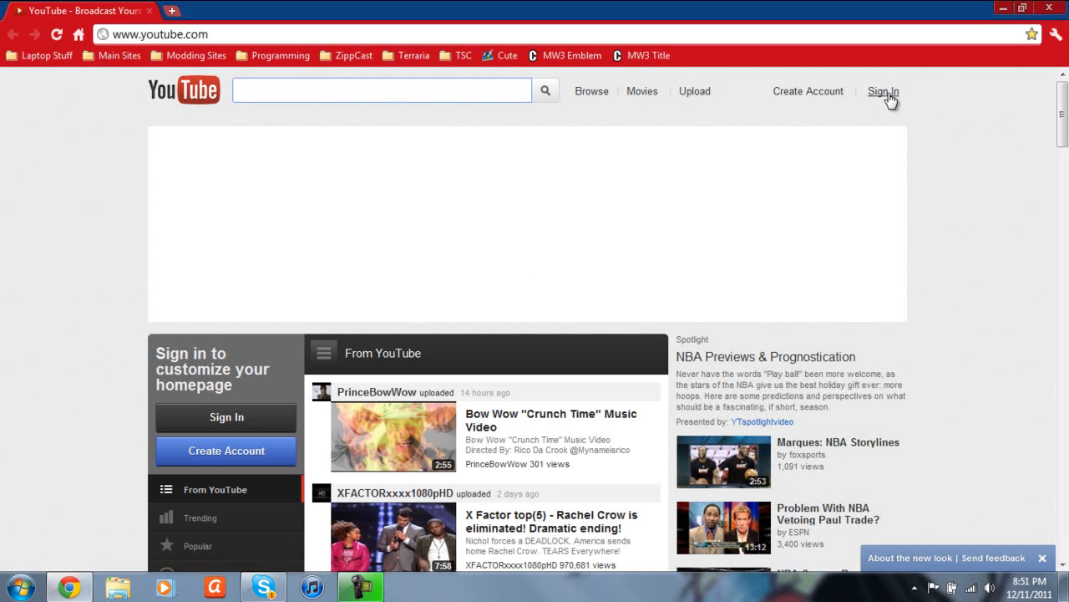
Sign in to the YouTube account through the Google sign-in page.
left_click(883, 91)
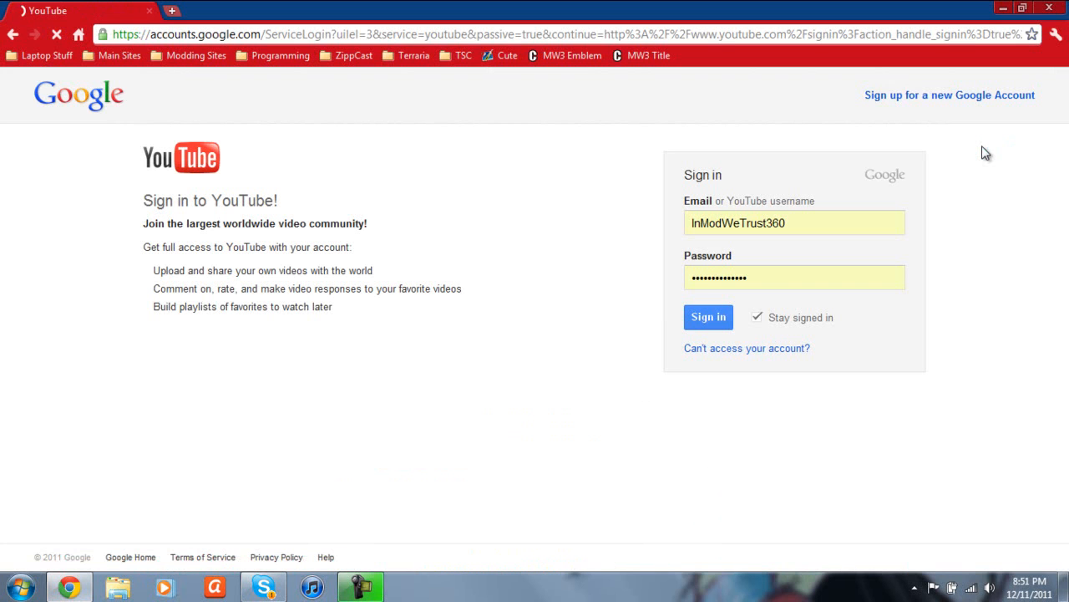
left_click(794, 276)
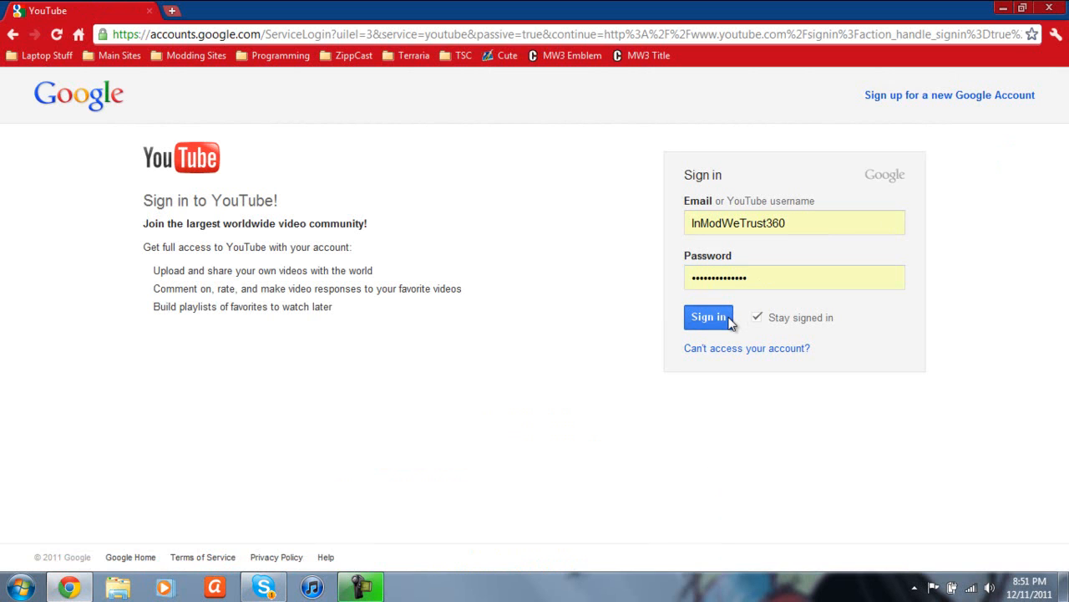
left_click(708, 317)
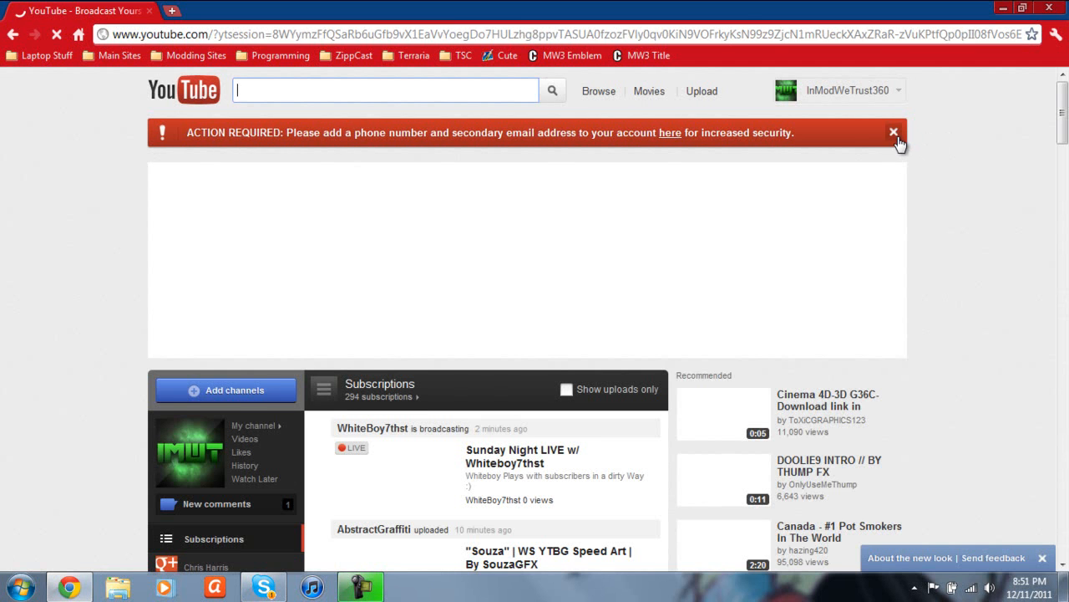
Close the ACTION REQUIRED phone-number banner and the Welcome to the New YouTube Homepage popup.
left_click(893, 132)
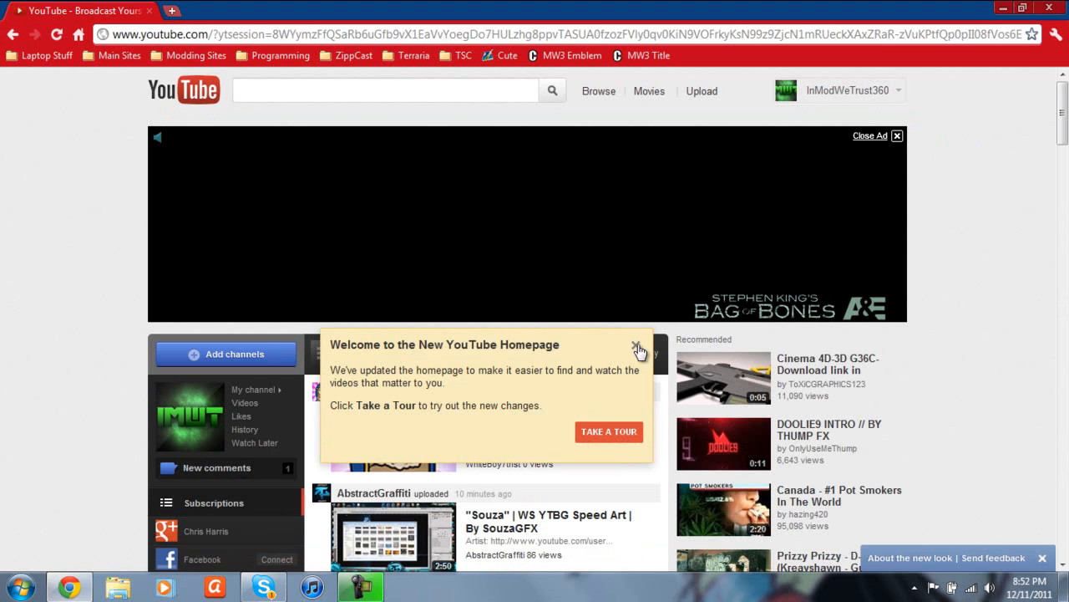
left_click(638, 348)
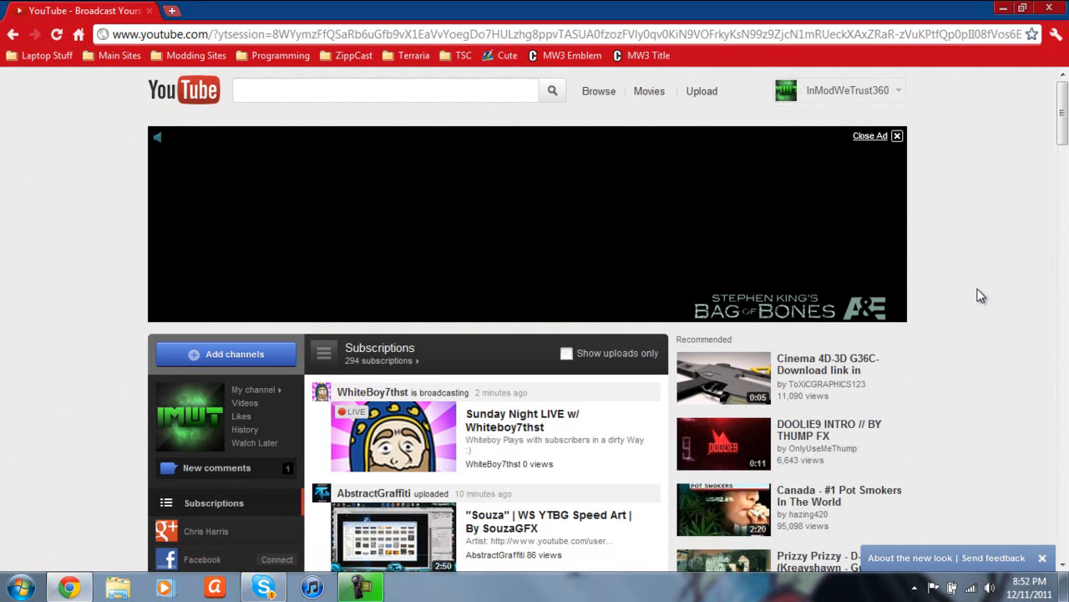